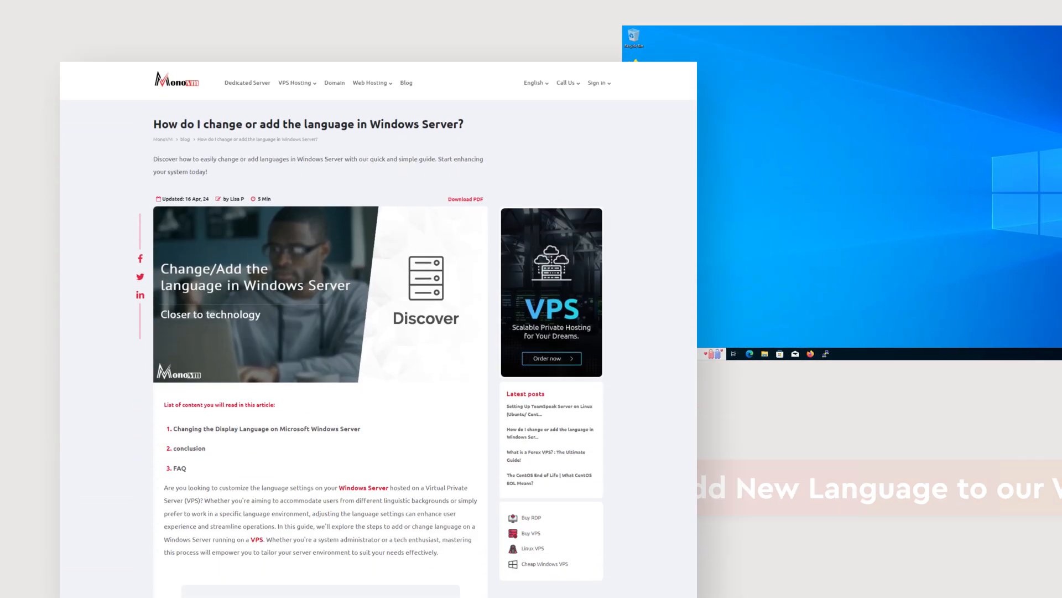
Step: Scroll the MonoVM article down to the Windows Server 2019 and 2022 section
scroll("down", 3)
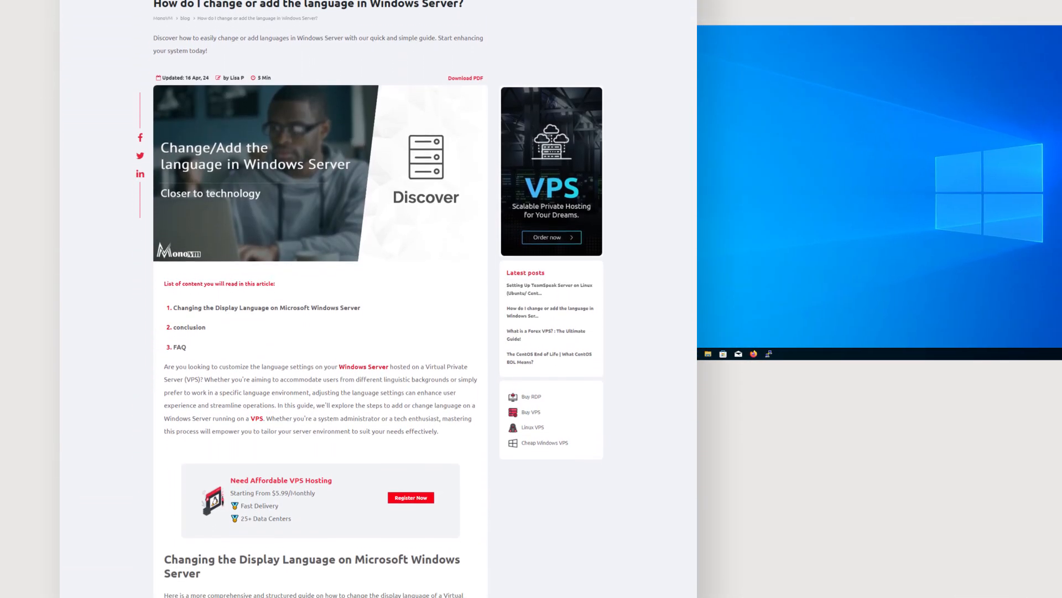
scroll("down", 3)
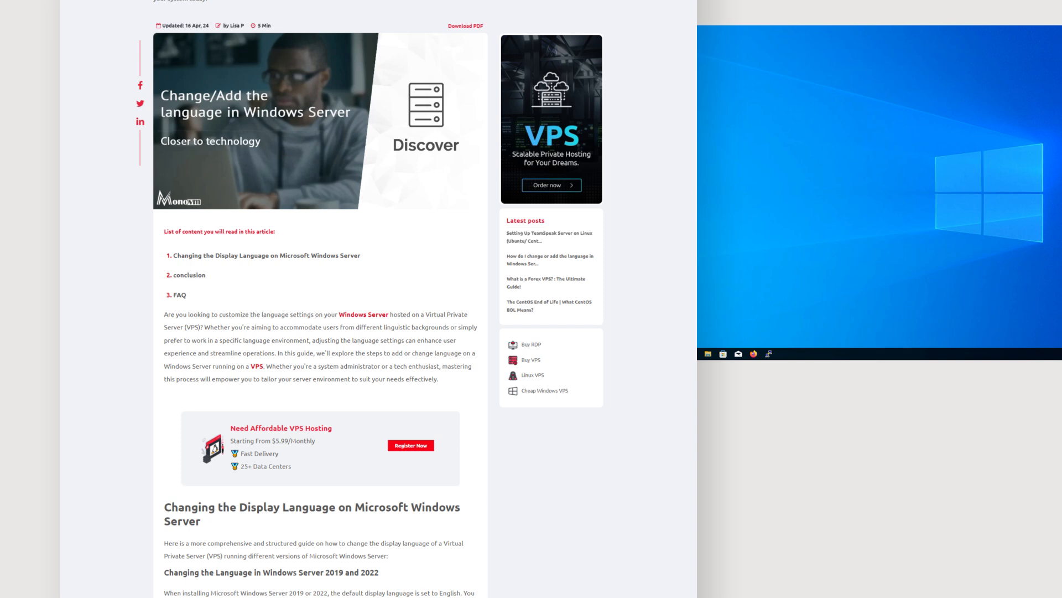
scroll("down", 3)
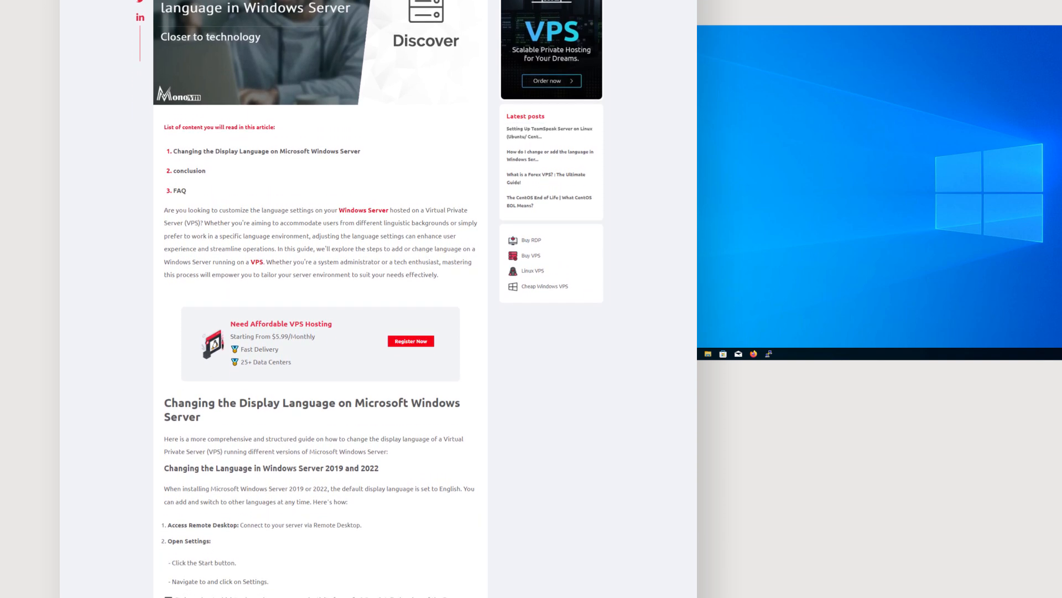
scroll("down", 3)
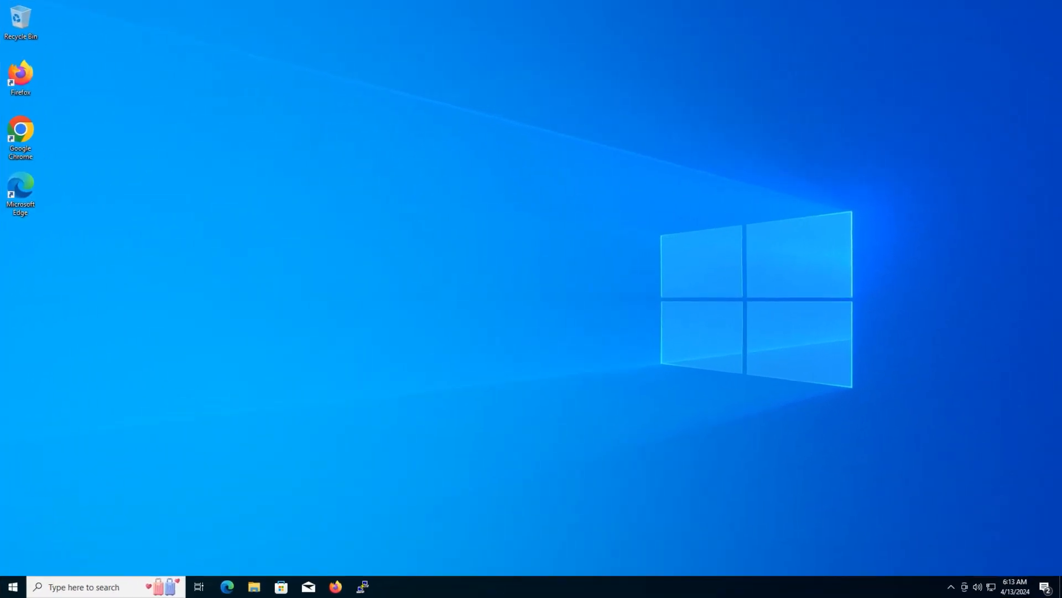
mouse_move(539, 236)
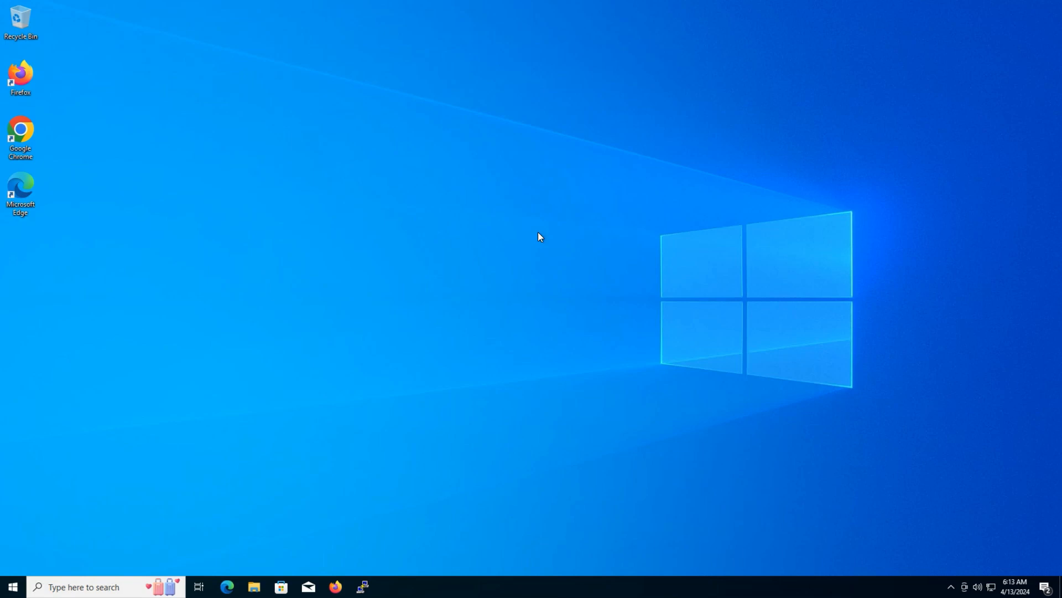
Step: Bring up the Start menu to reach Settings
left_click(12, 586)
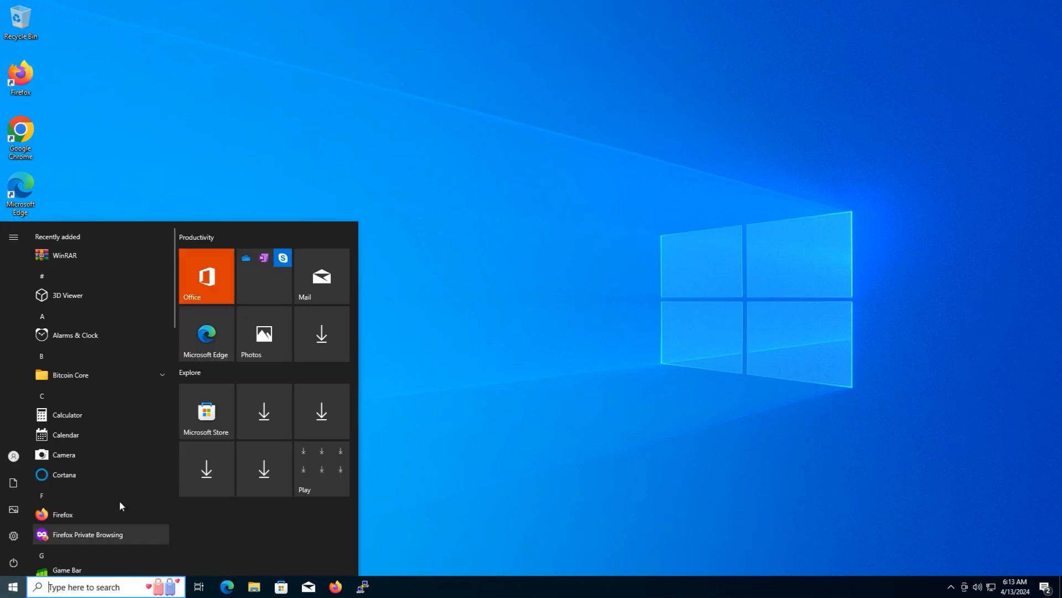
mouse_move(320, 335)
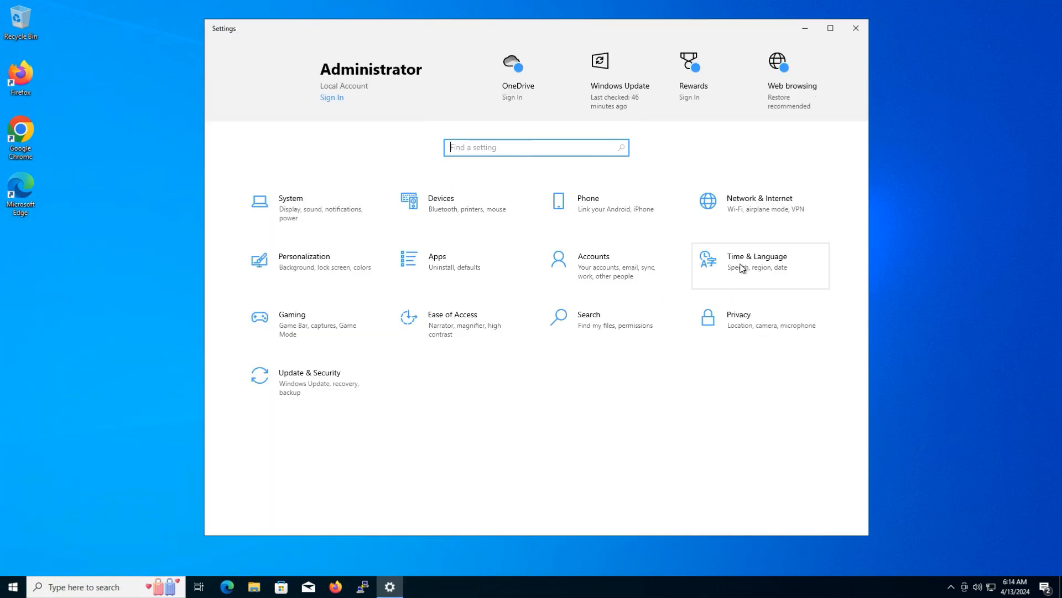
Step: Go to the Language page under Time & Language in Windows Settings
left_click(757, 260)
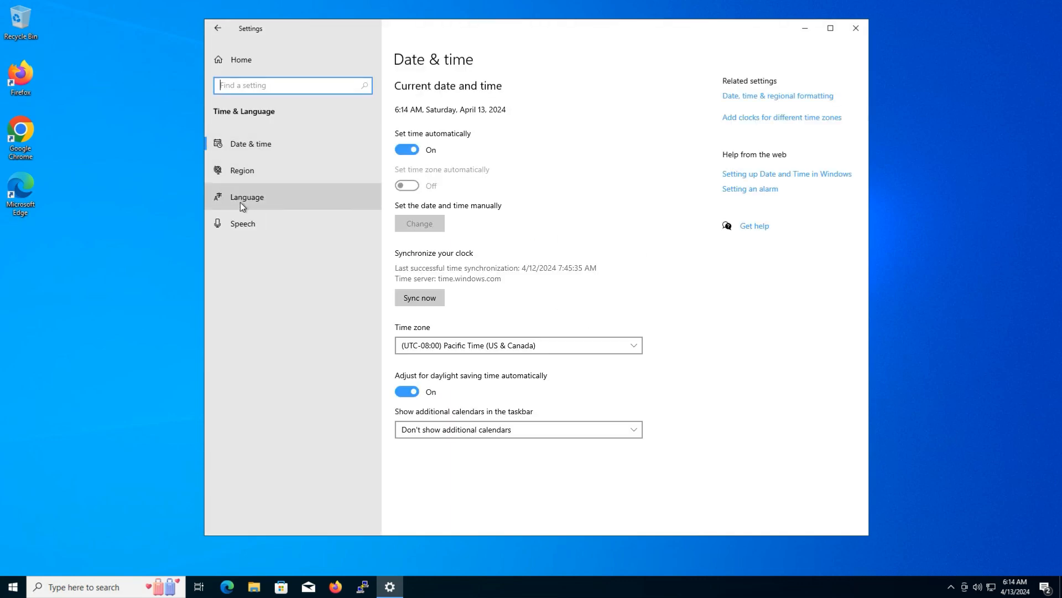
left_click(247, 196)
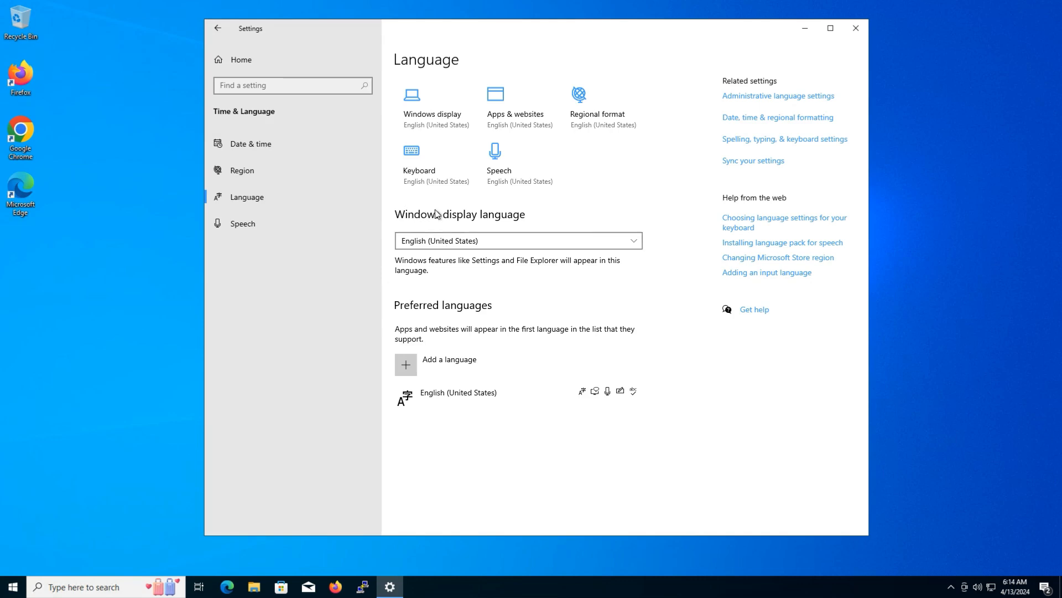
mouse_move(420, 366)
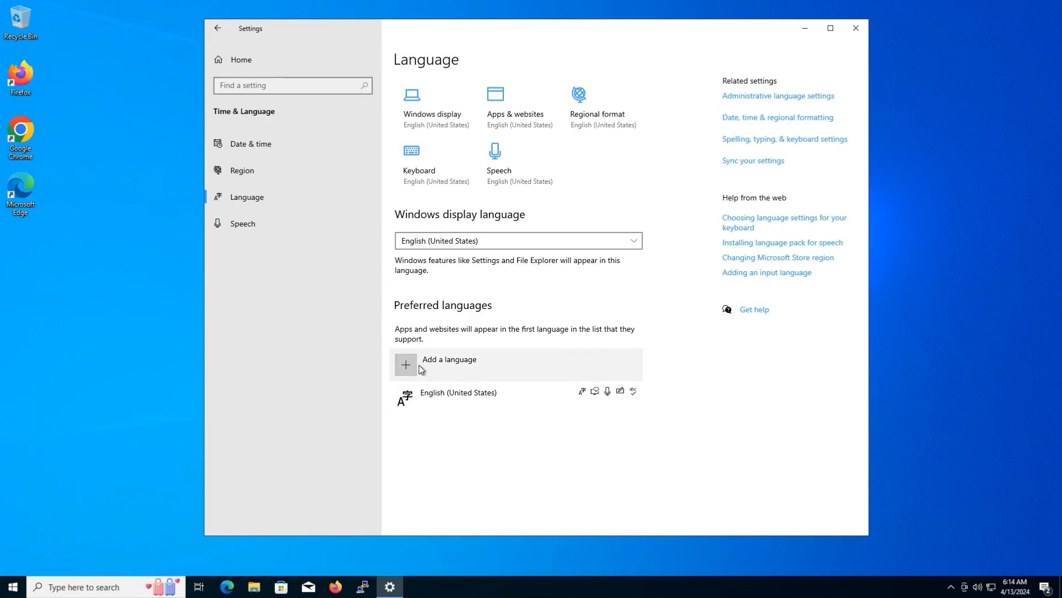
mouse_move(448, 375)
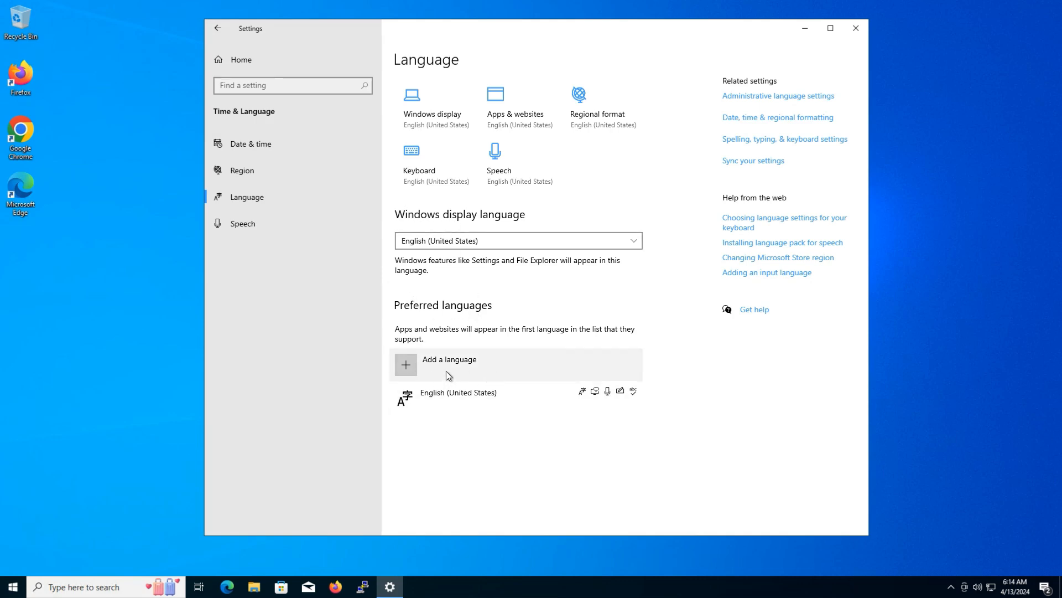
Step: Add a language, search 'fr' and pick Français (France) for installation
left_click(449, 359)
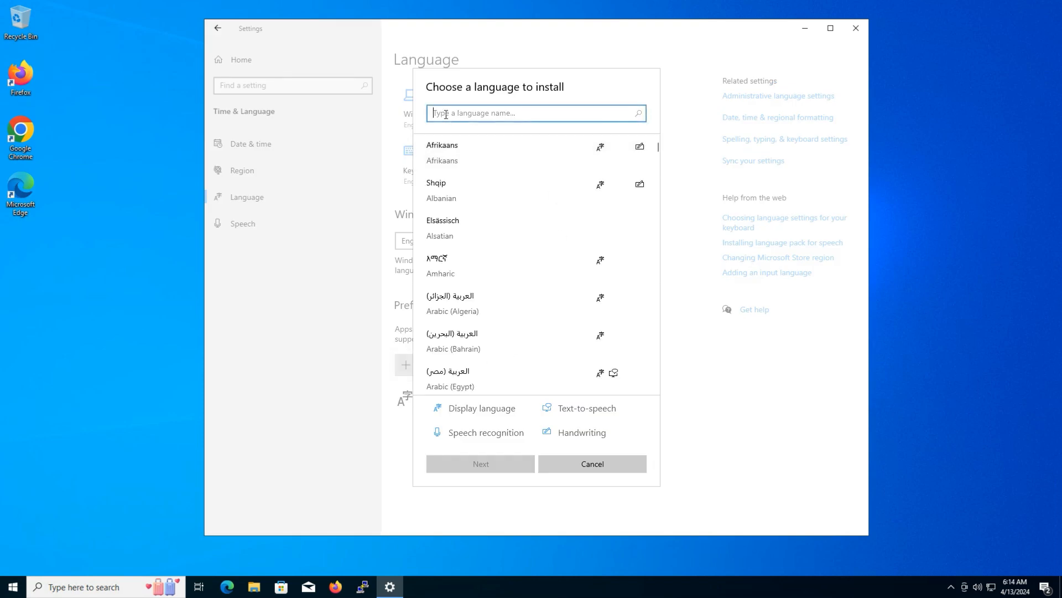
type("f")
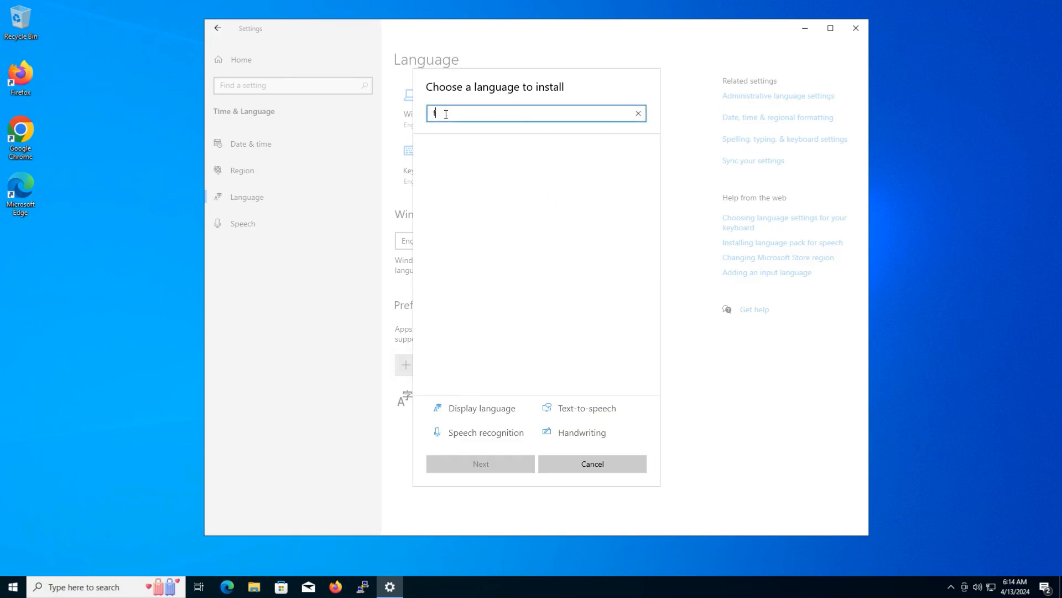
type("ran")
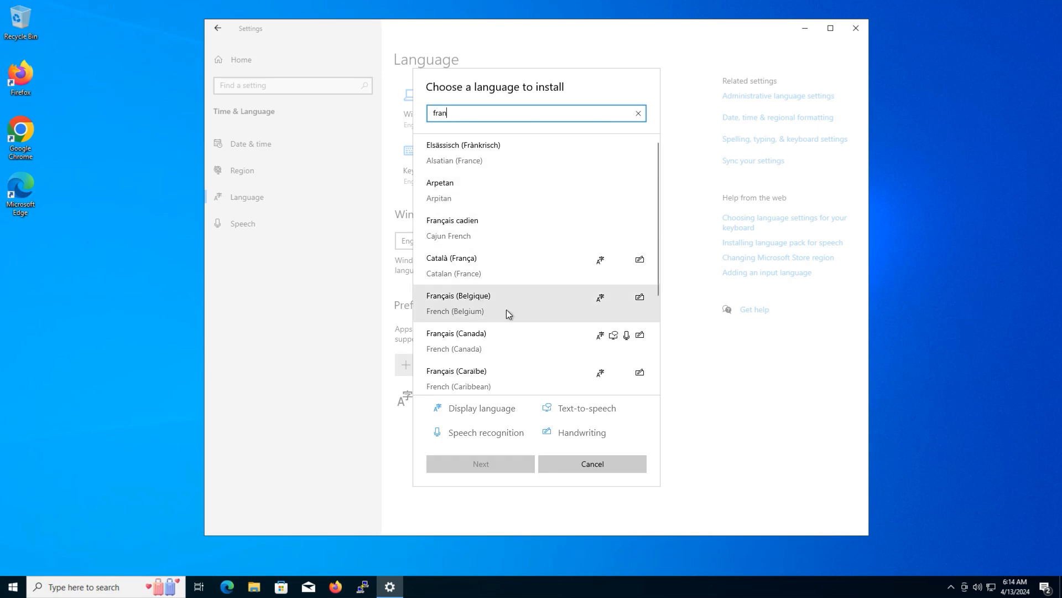
scroll("down", 3)
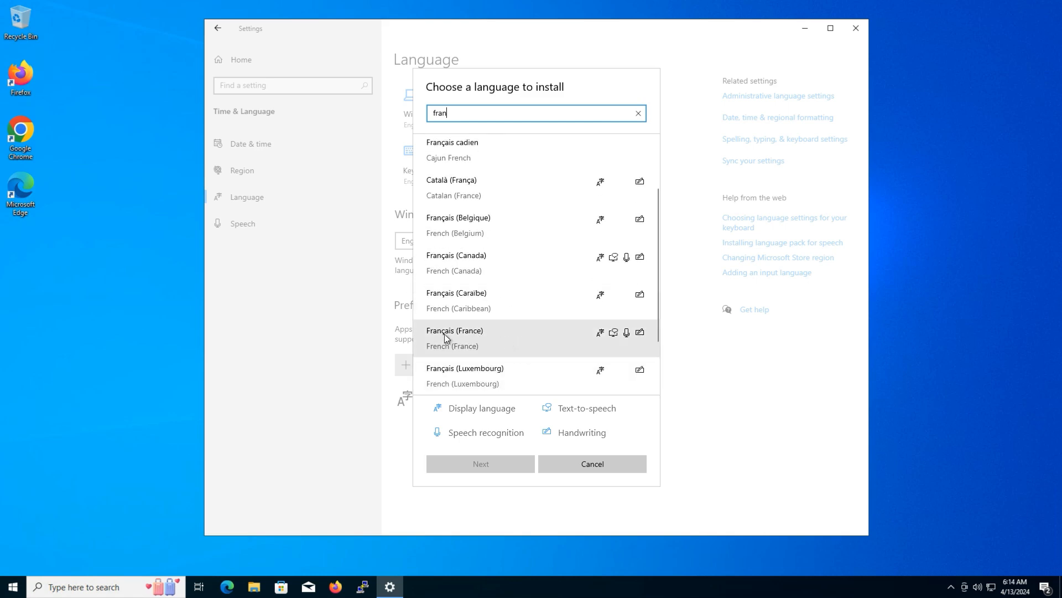
left_click(454, 338)
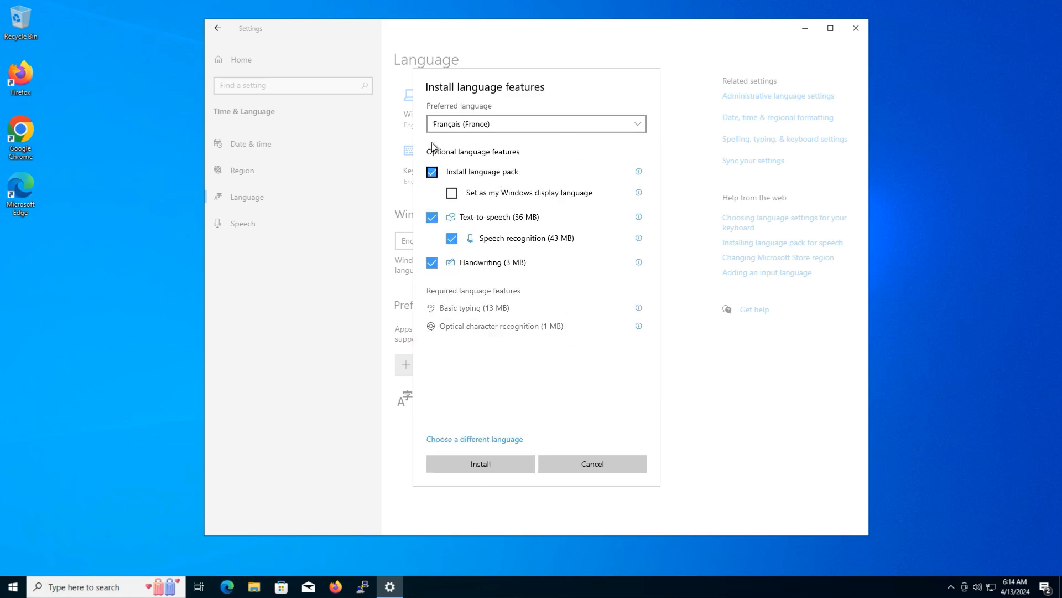
Step: Untick and re-tick the language pack option for Français (France), keeping all features checked
left_click(432, 172)
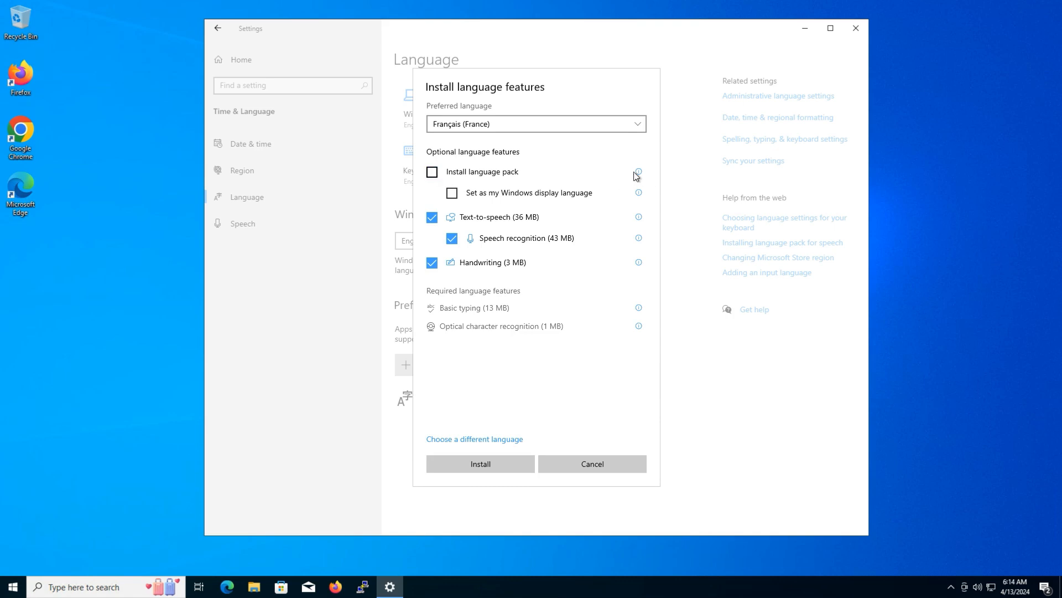
left_click(431, 171)
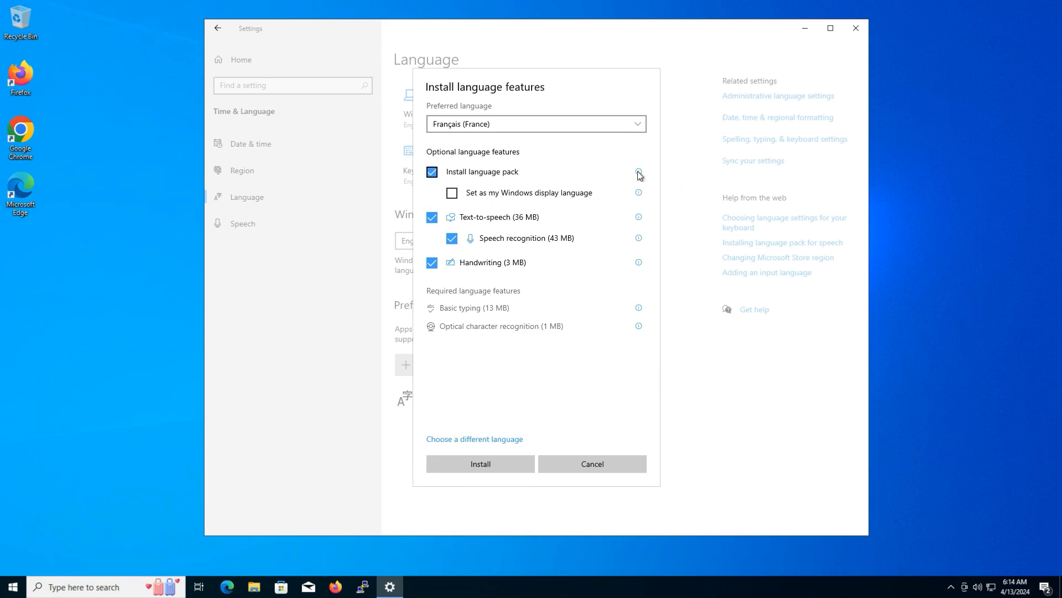
mouse_move(637, 172)
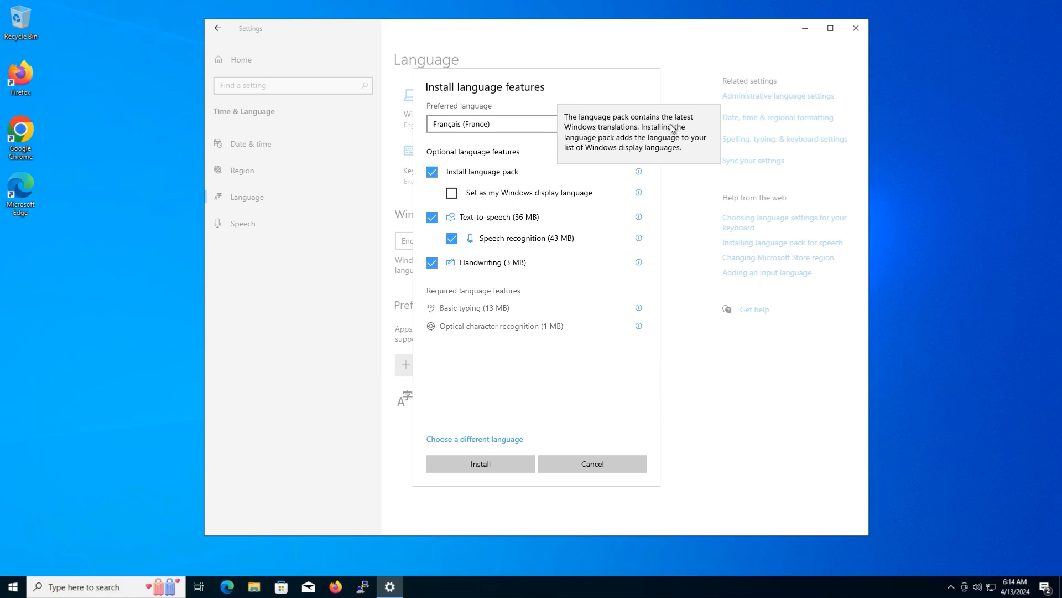
mouse_move(664, 187)
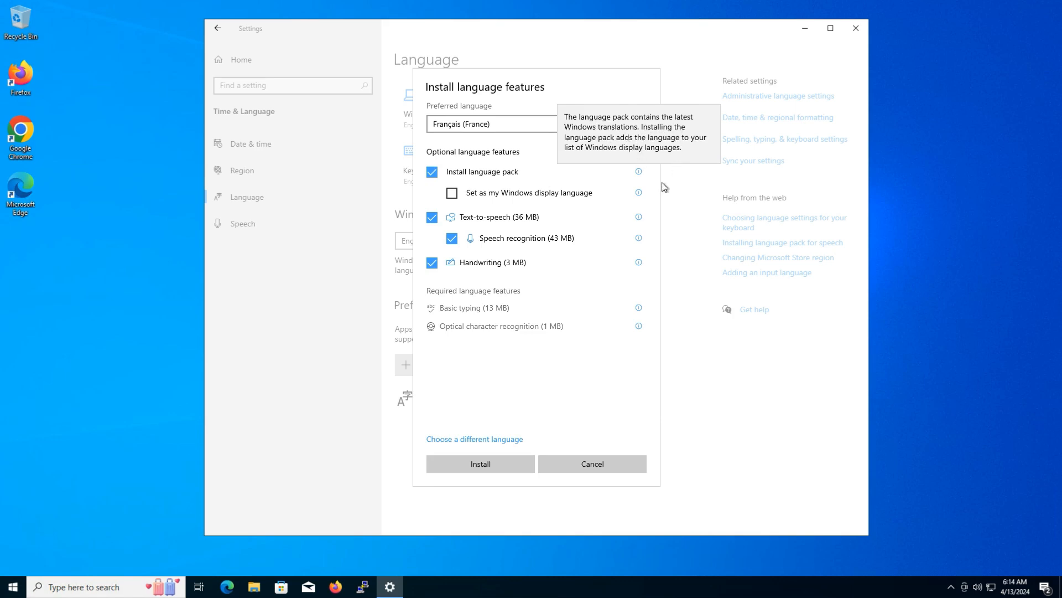
mouse_move(637, 193)
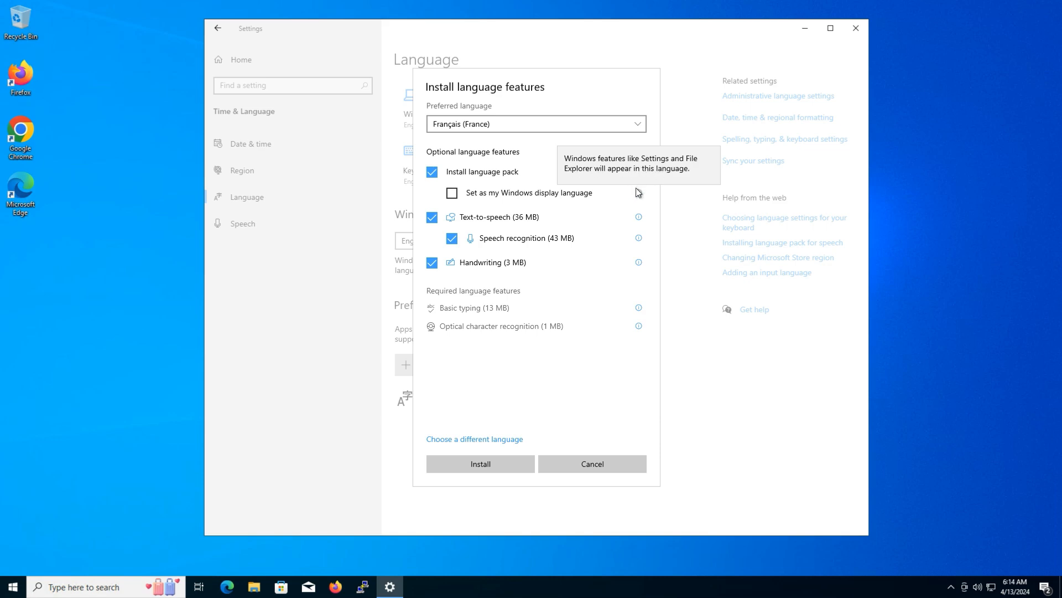
mouse_move(637, 217)
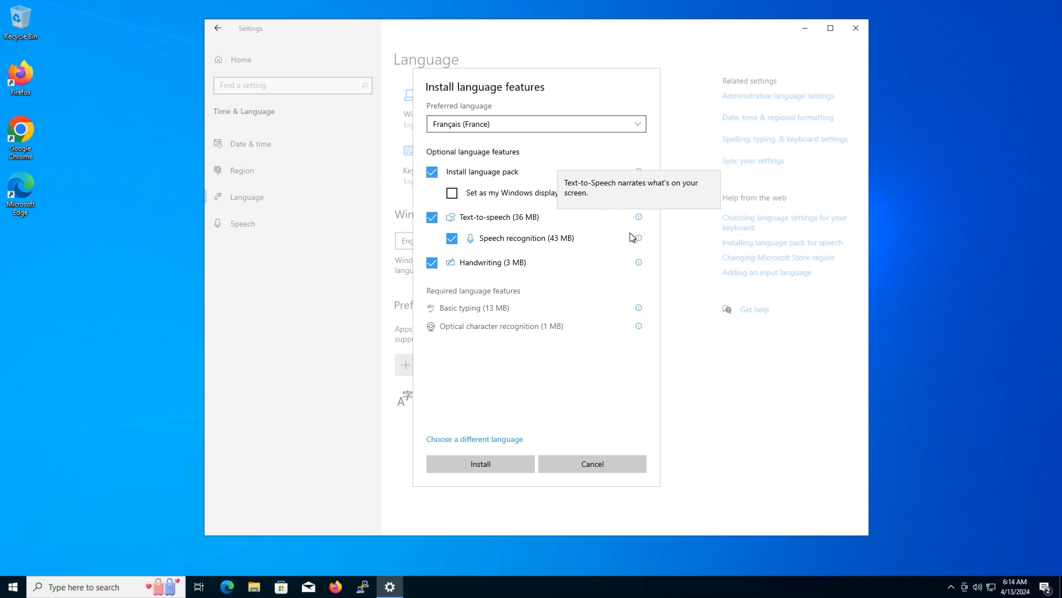
mouse_move(638, 238)
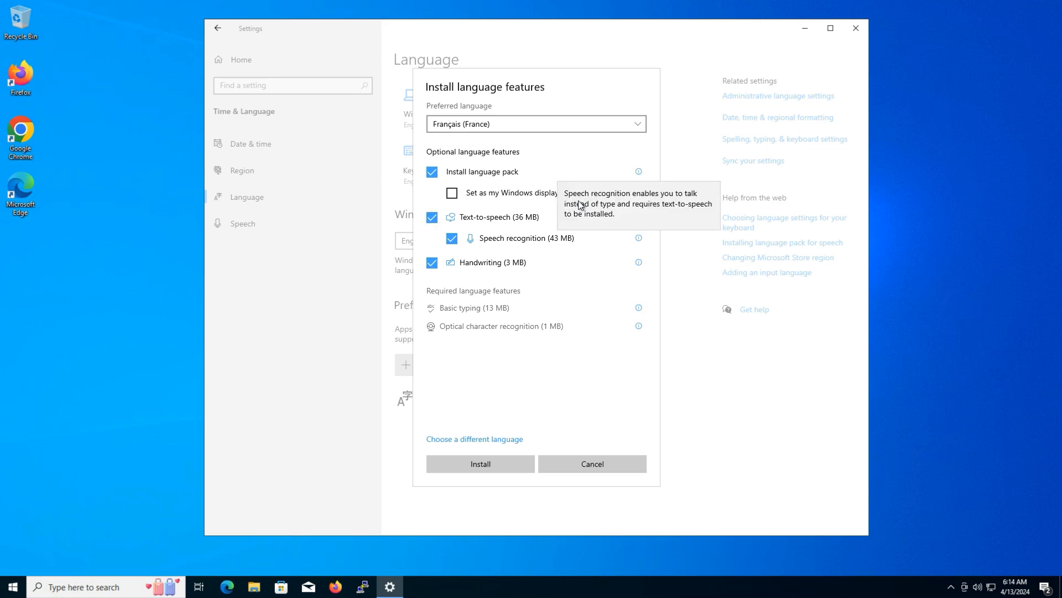
mouse_move(619, 260)
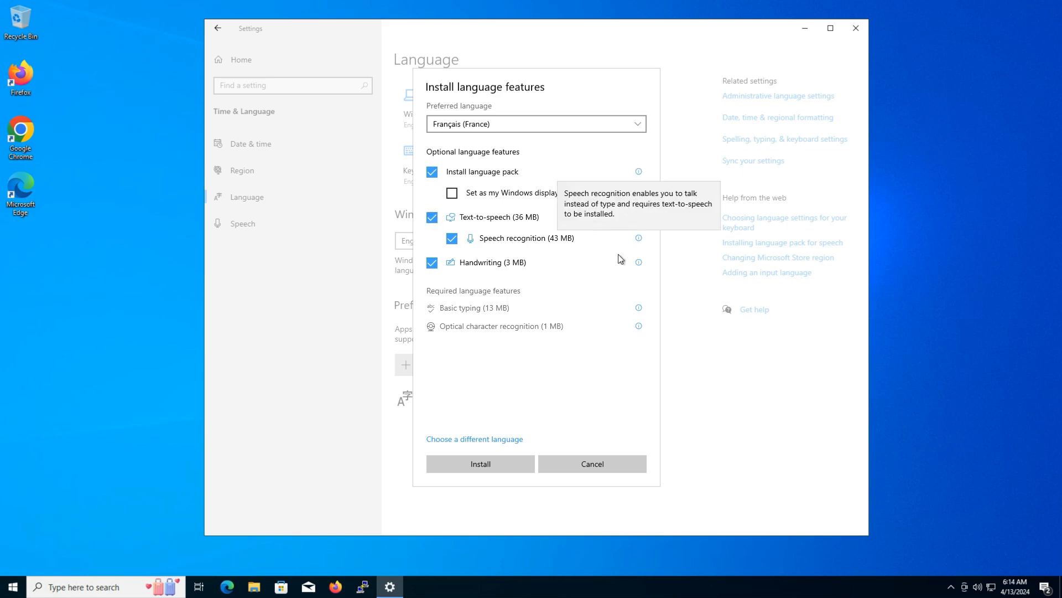
mouse_move(637, 262)
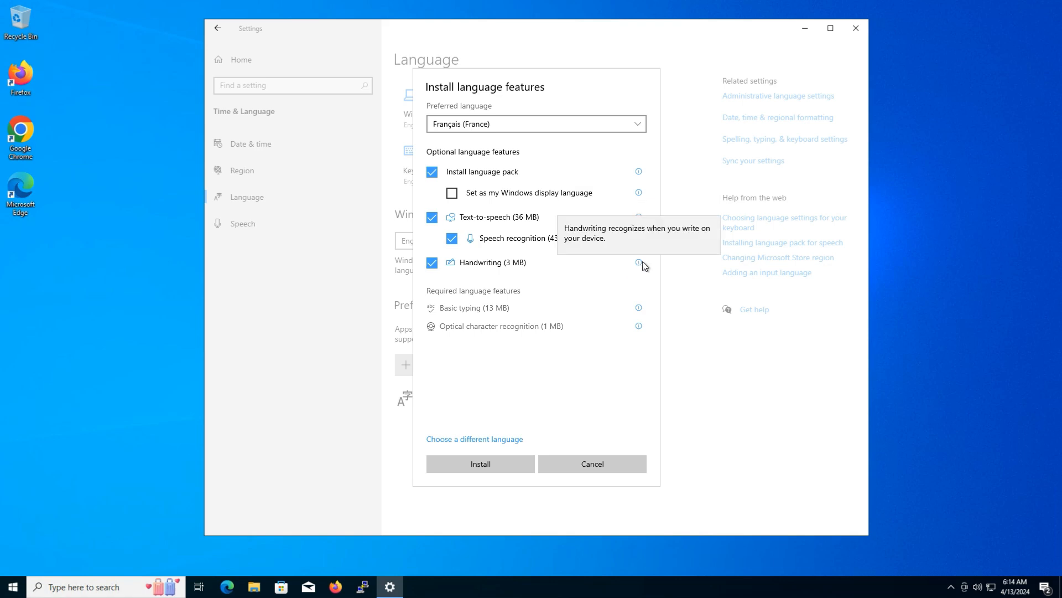
mouse_move(586, 272)
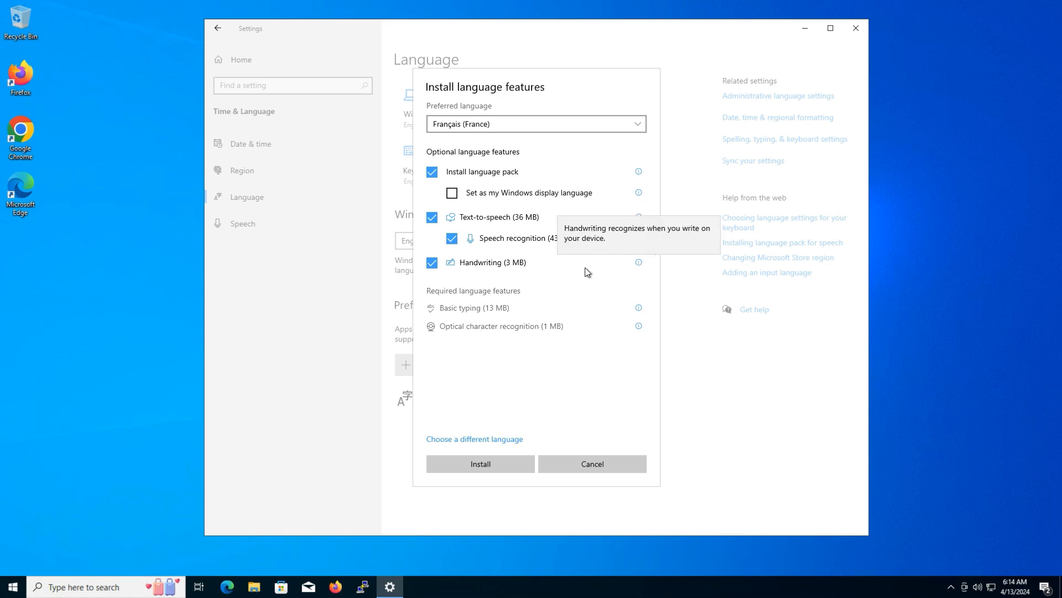
mouse_move(642, 343)
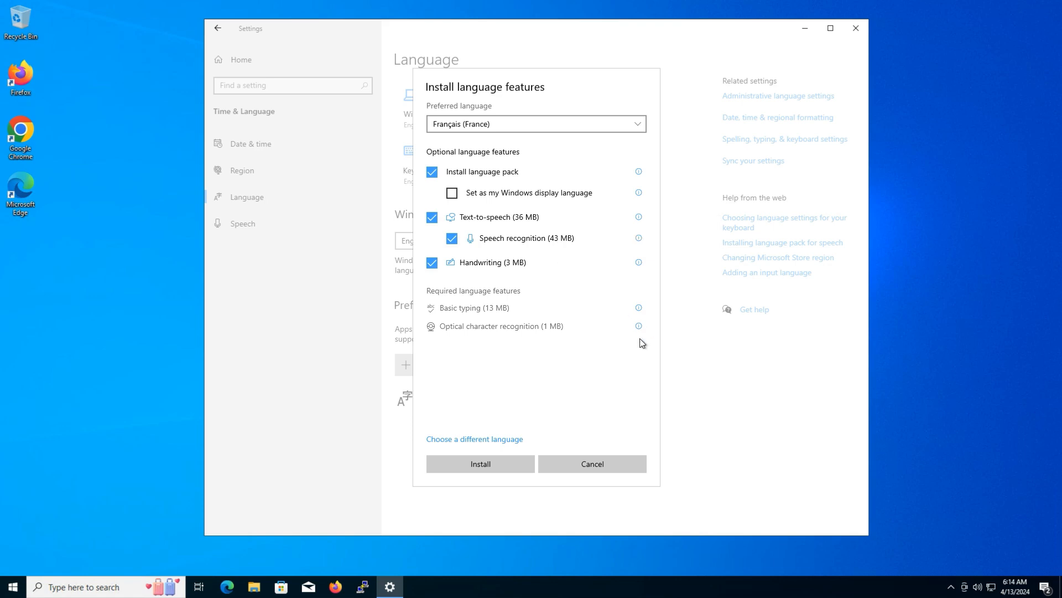
mouse_move(641, 324)
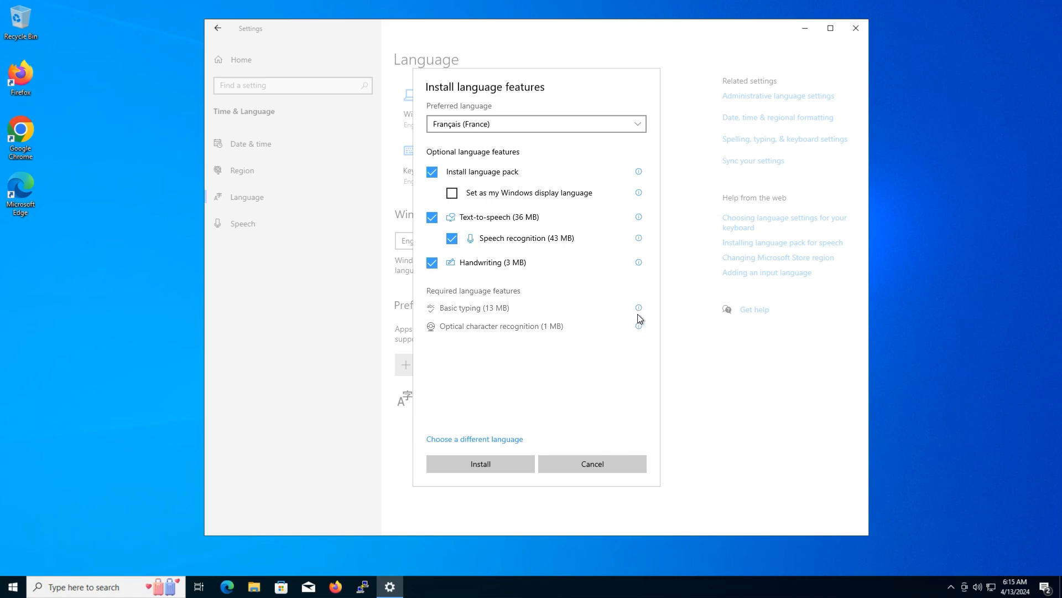
mouse_move(637, 307)
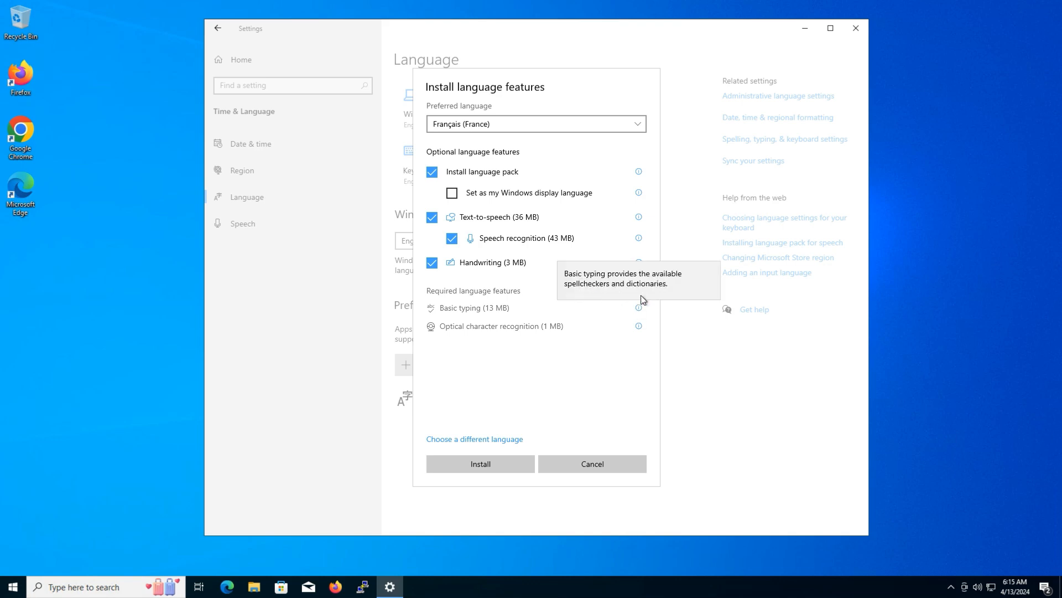
mouse_move(637, 326)
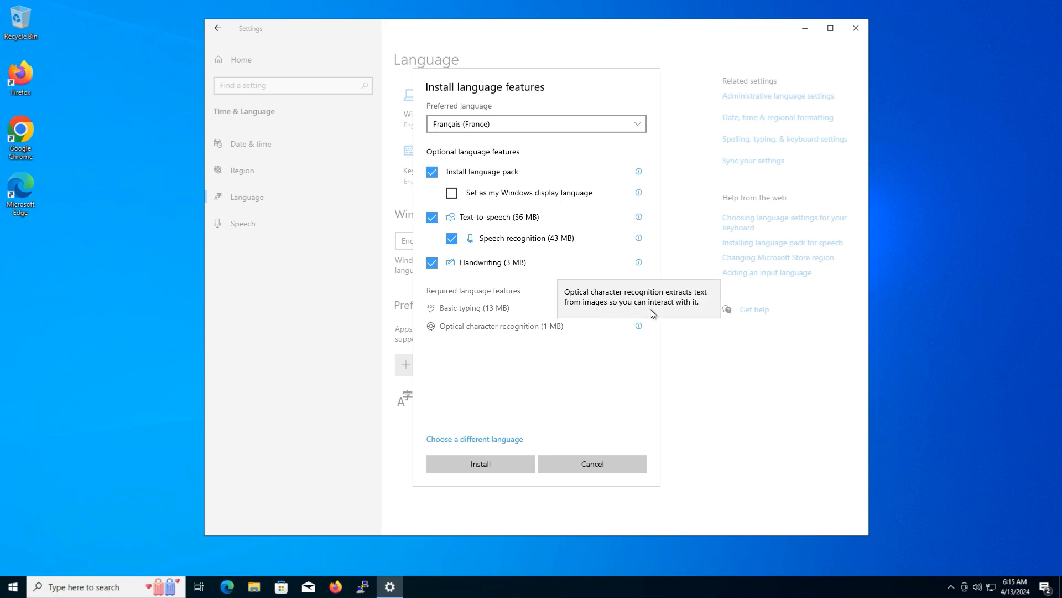
mouse_move(530, 211)
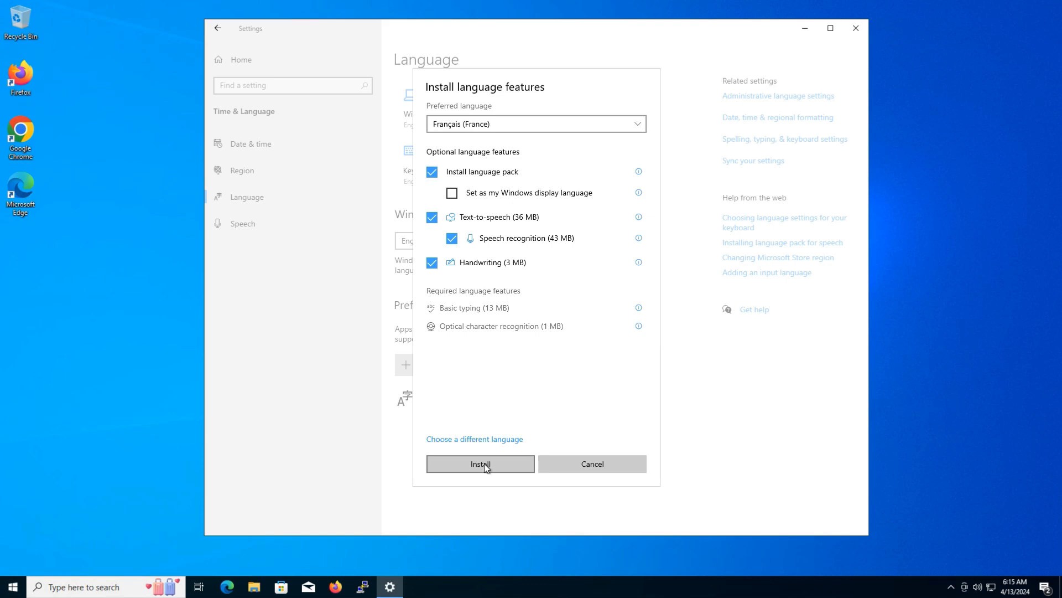
Step: Install the French (France) language features and wait for the download to finish
left_click(480, 464)
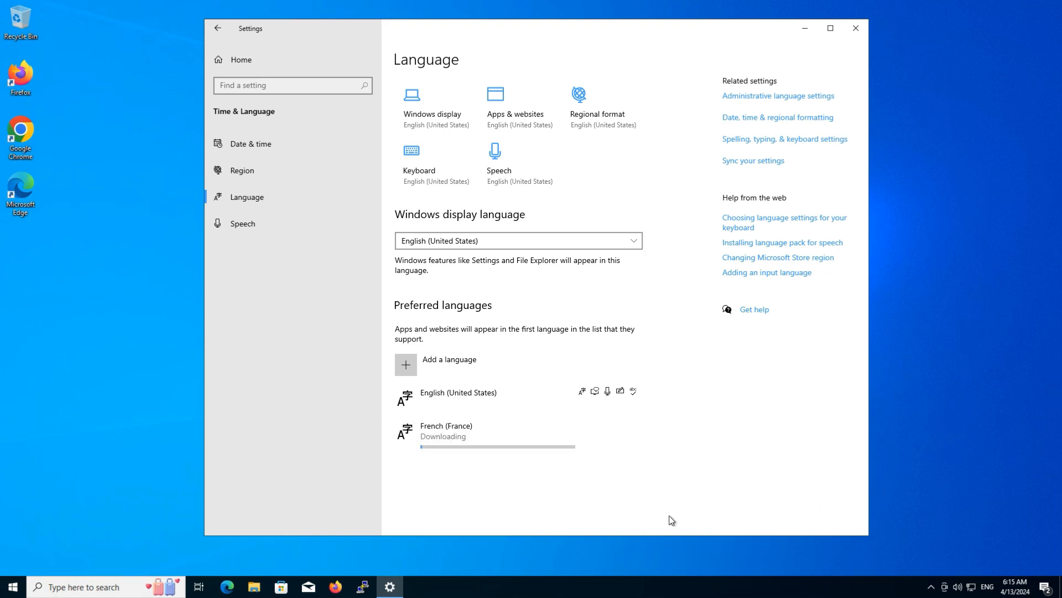
left_click(987, 586)
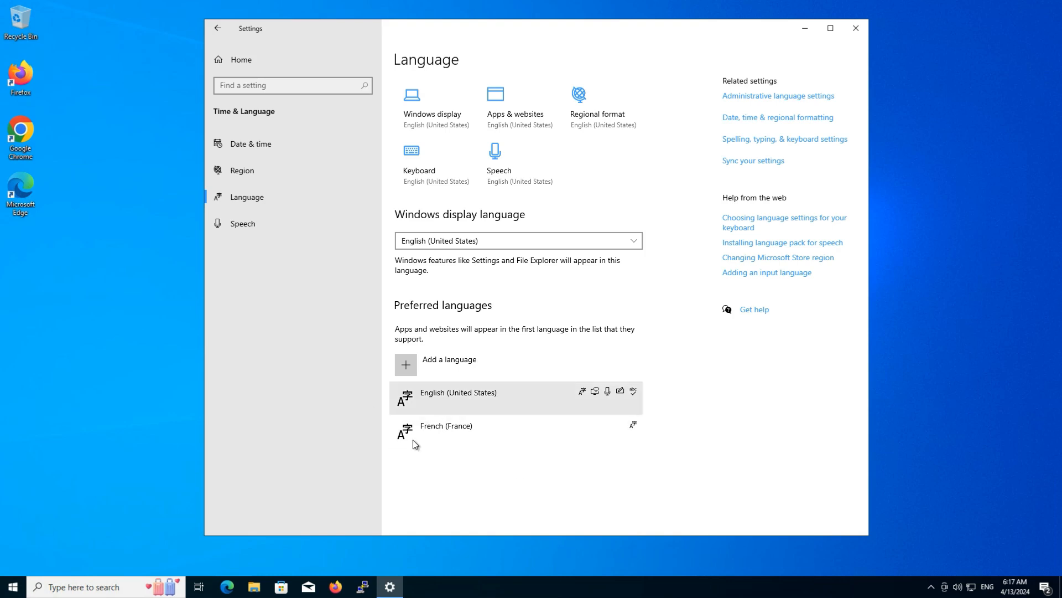
left_click(447, 425)
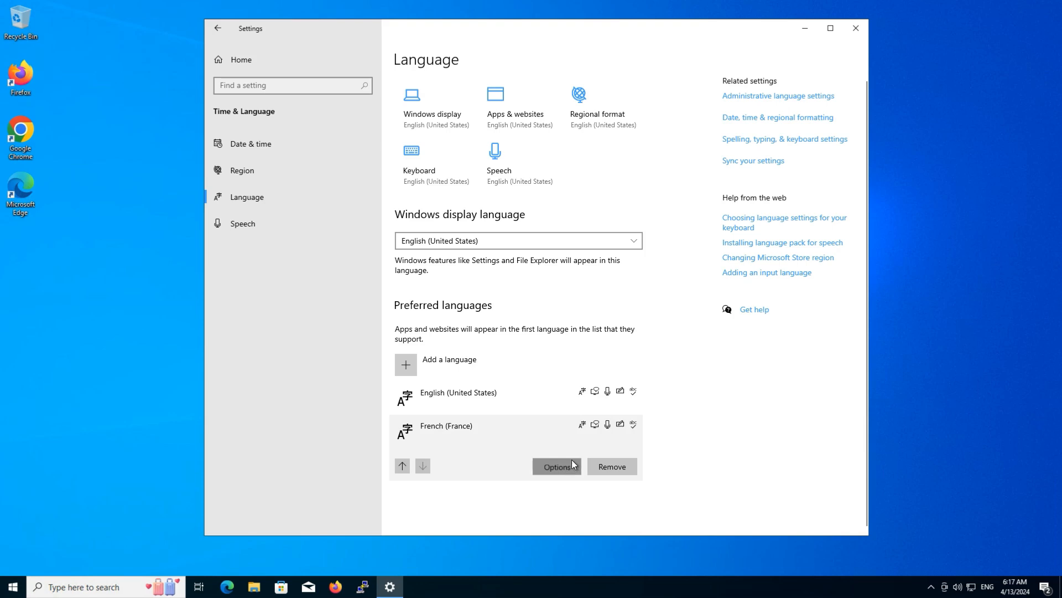
left_click(556, 466)
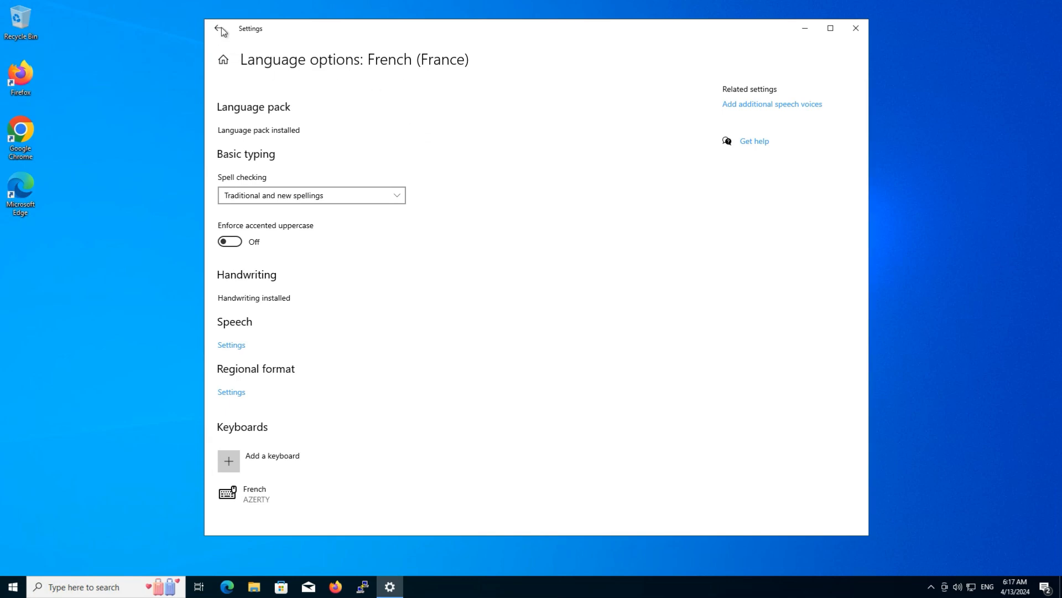
left_click(218, 28)
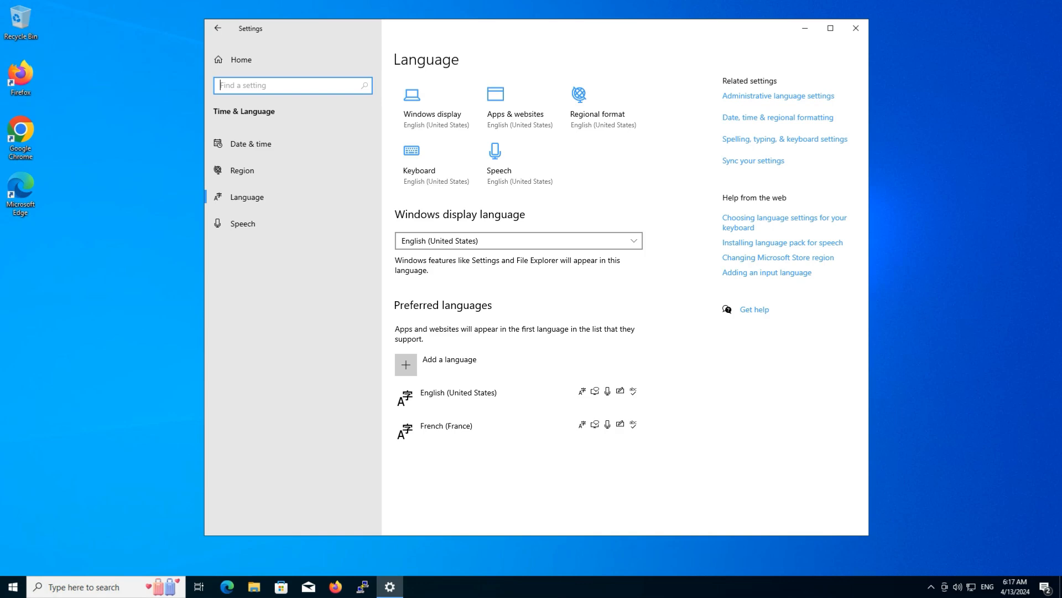
left_click(459, 392)
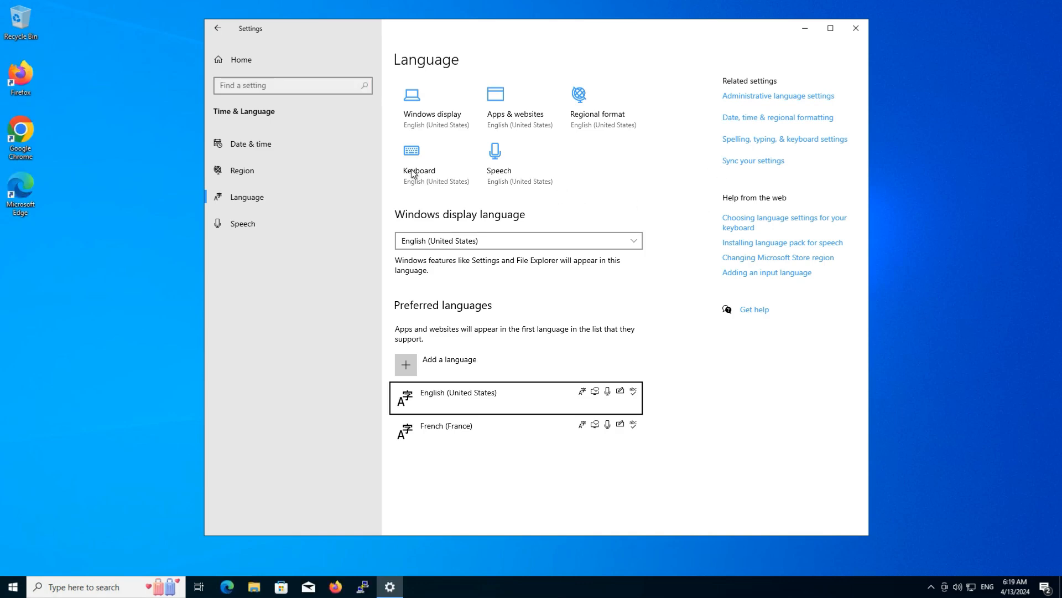
mouse_move(547, 57)
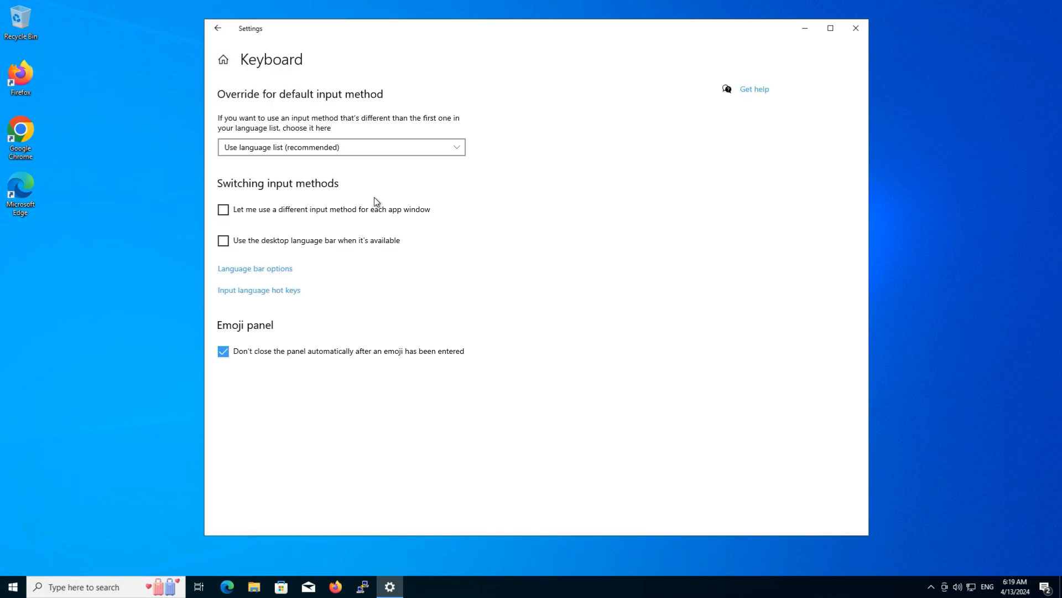
left_click(341, 147)
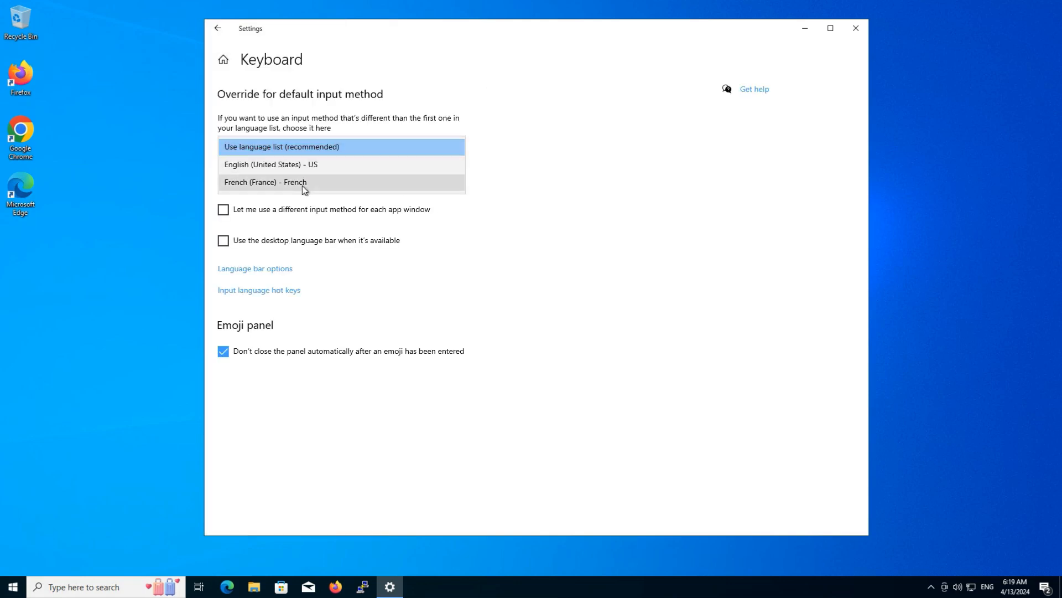
left_click(281, 146)
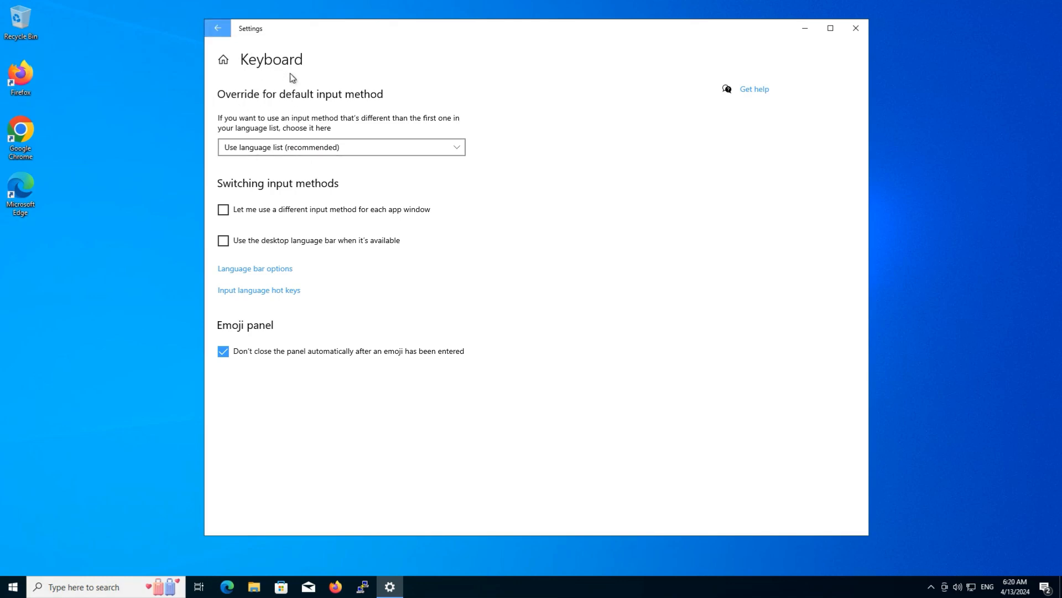
left_click(216, 28)
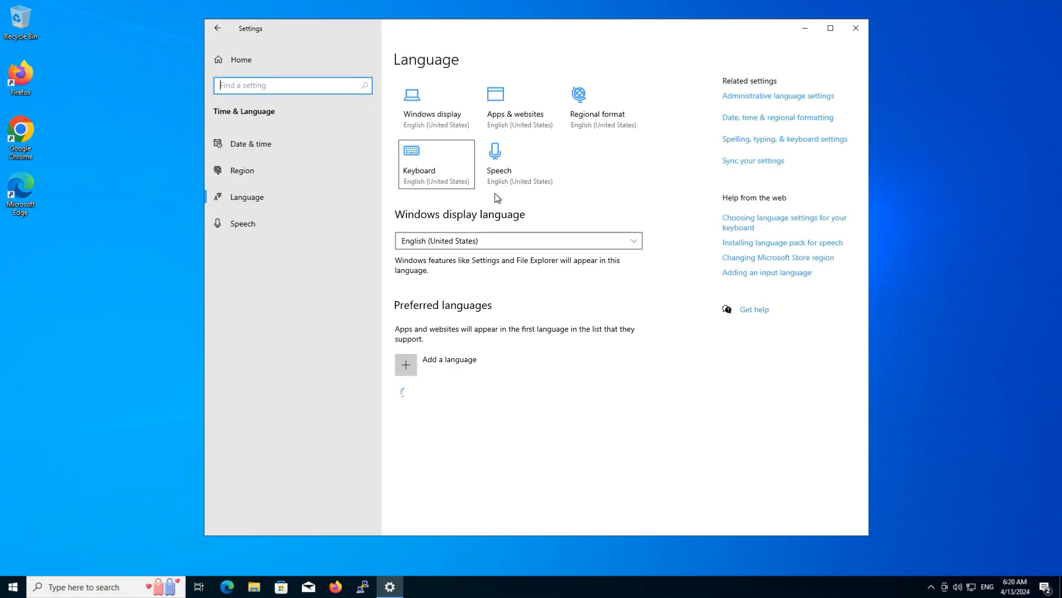
left_click(242, 223)
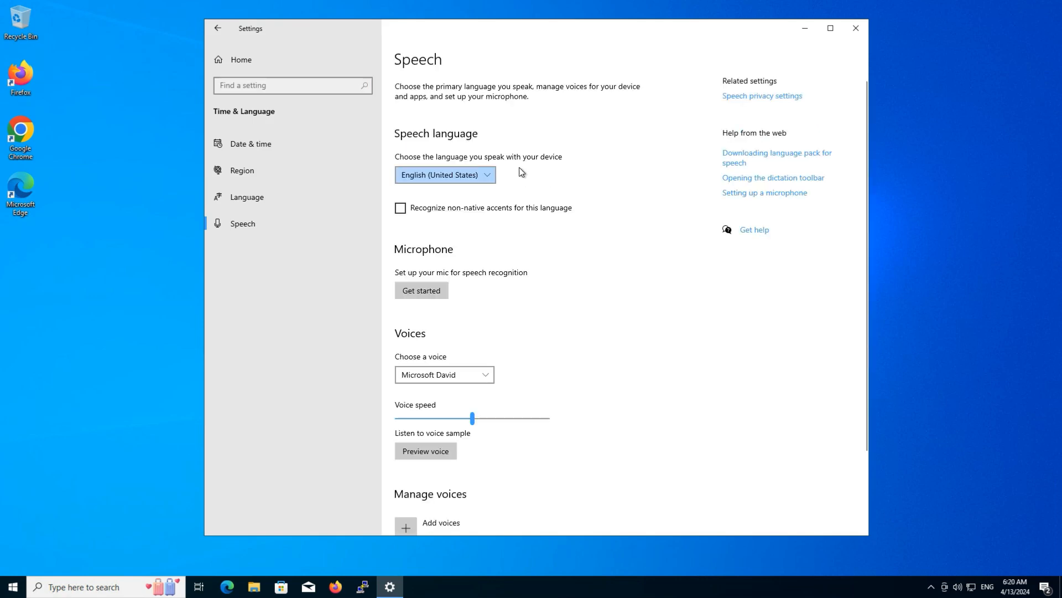
left_click(444, 174)
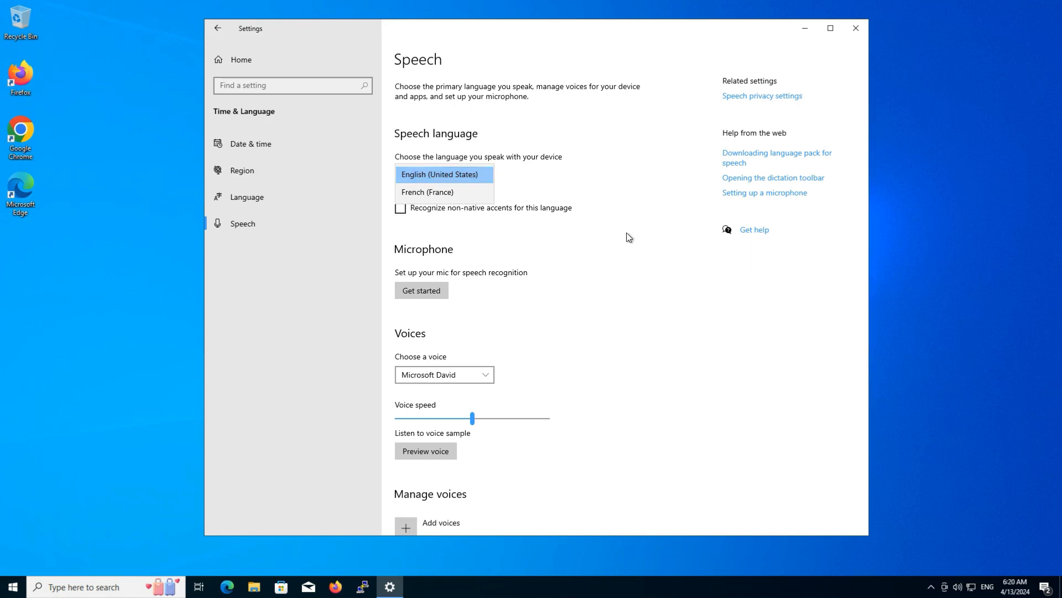
left_click(440, 175)
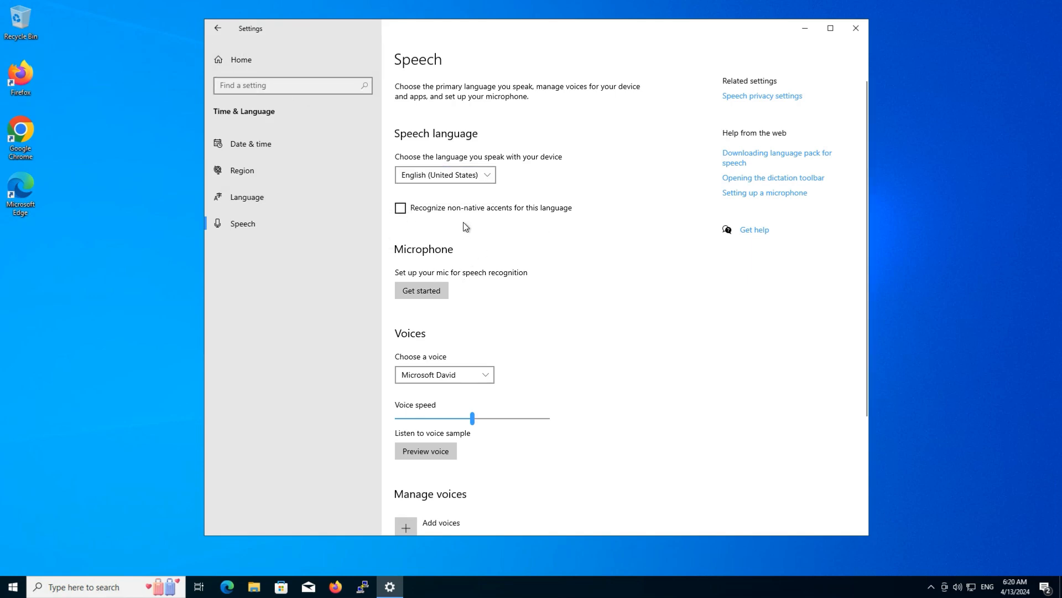
scroll("down", 3)
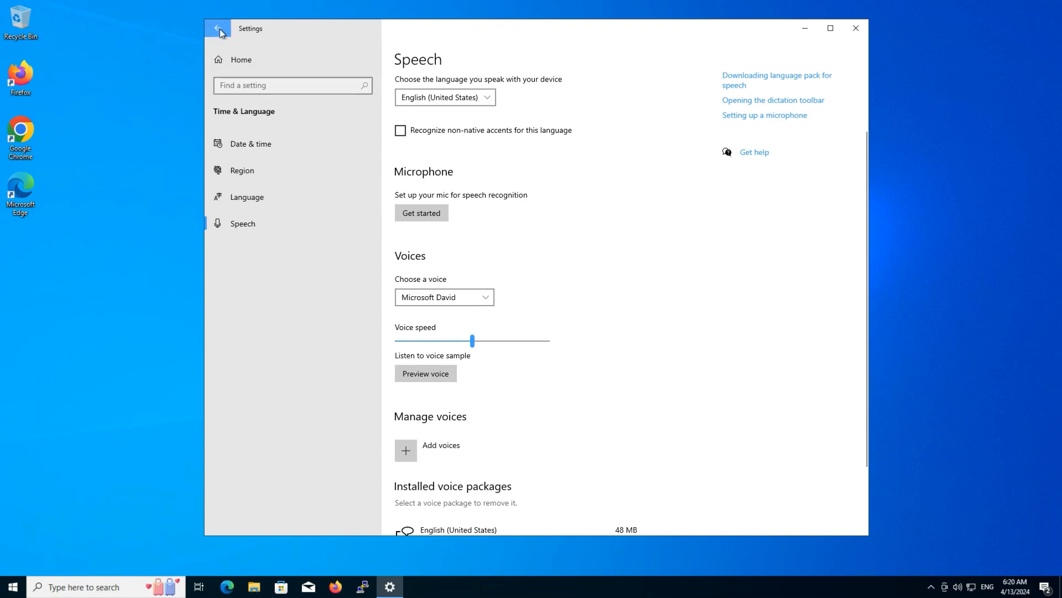
left_click(217, 28)
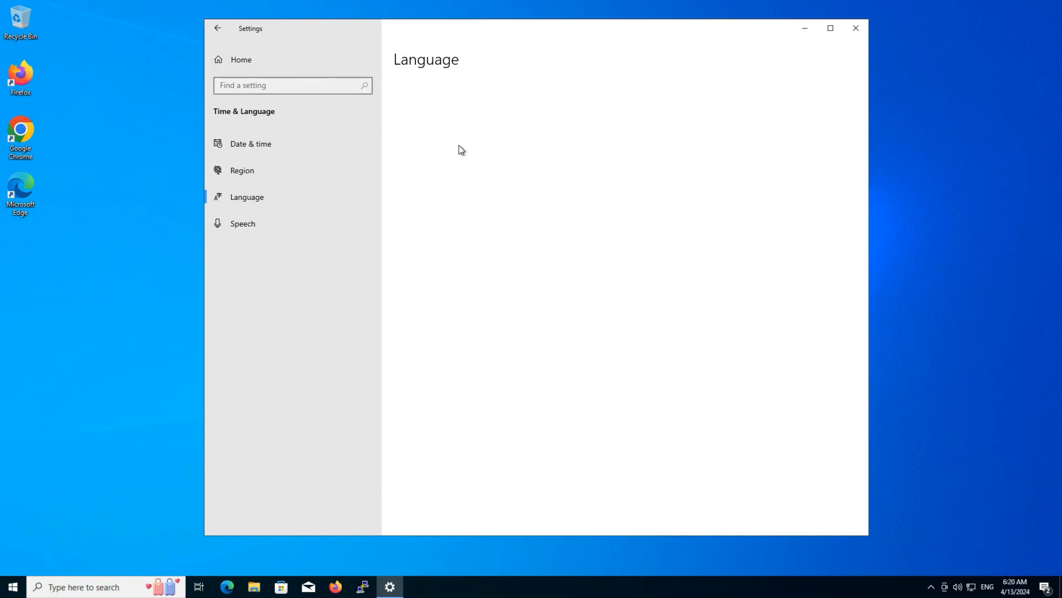